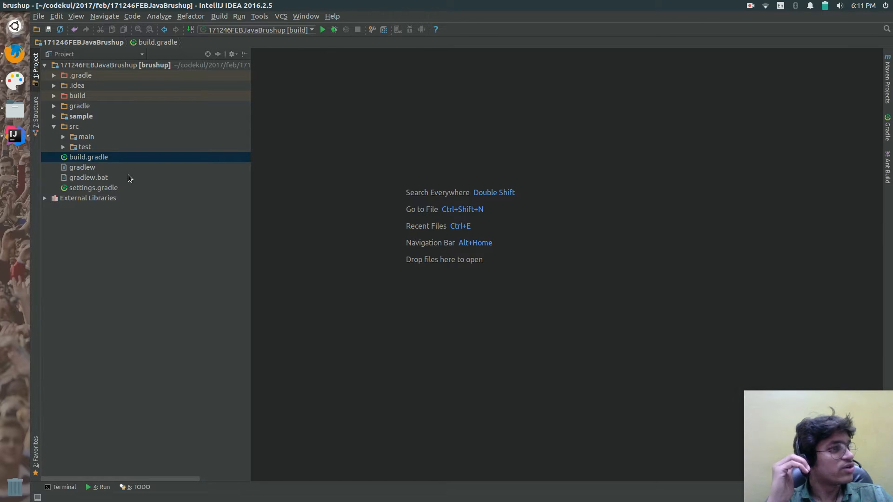
mouse_move(83, 162)
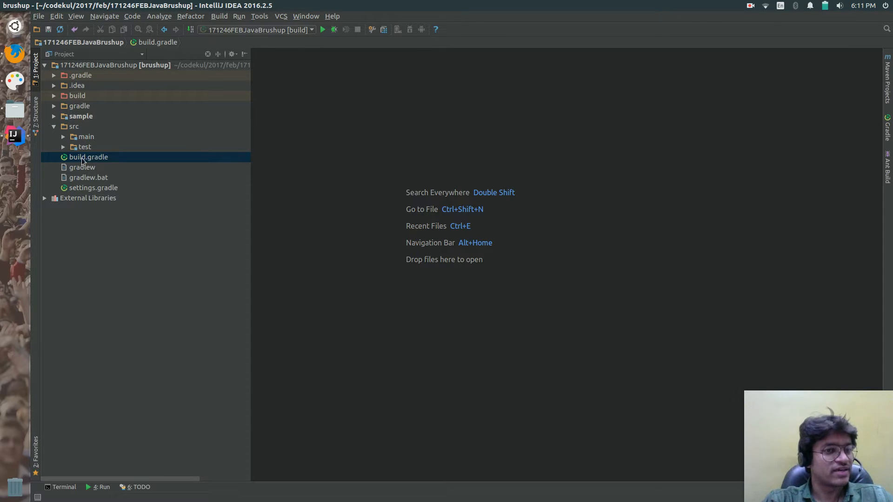
Open the root build.gradle and rename the JavaExec task myRun to codeRun.
double_click(88, 157)
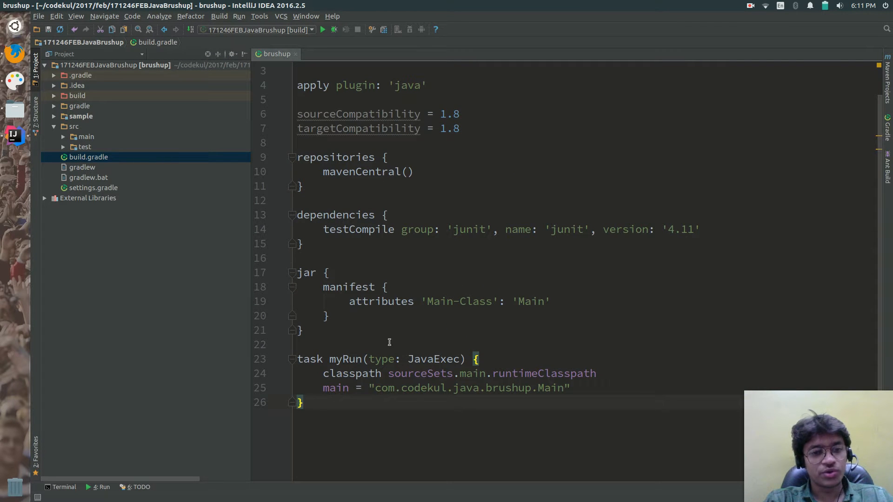
double_click(345, 359)
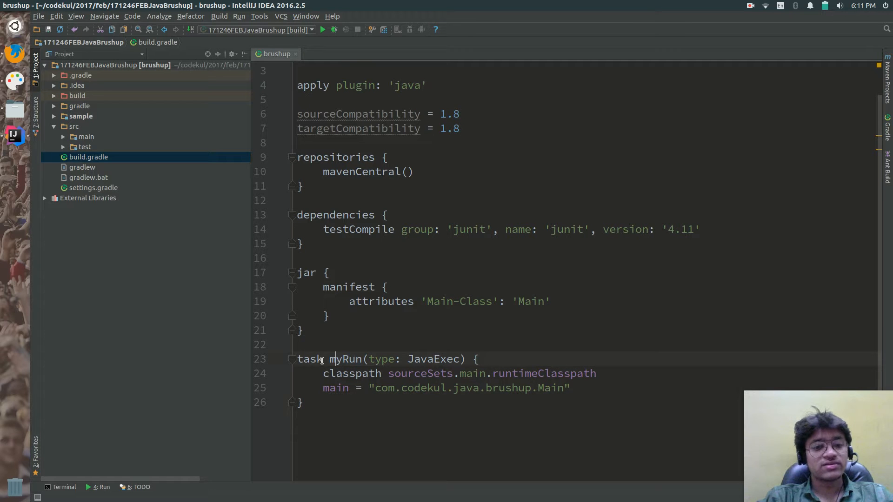
double_click(346, 359)
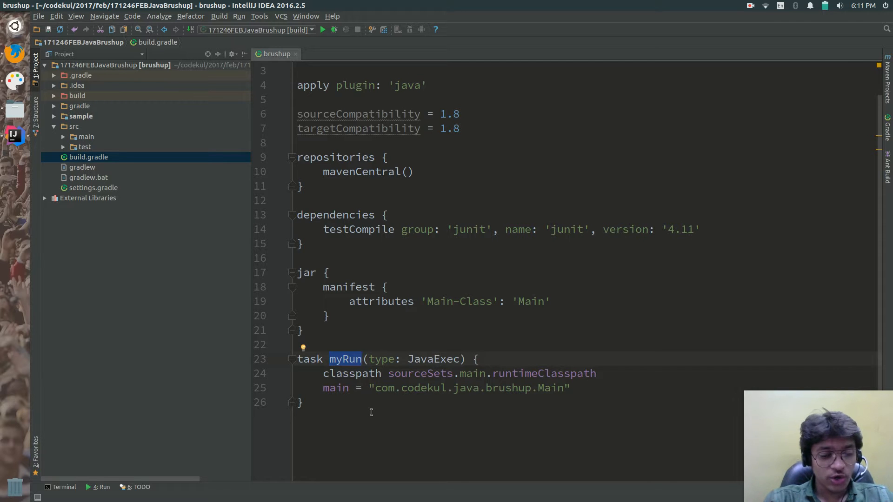
text(codeTun)
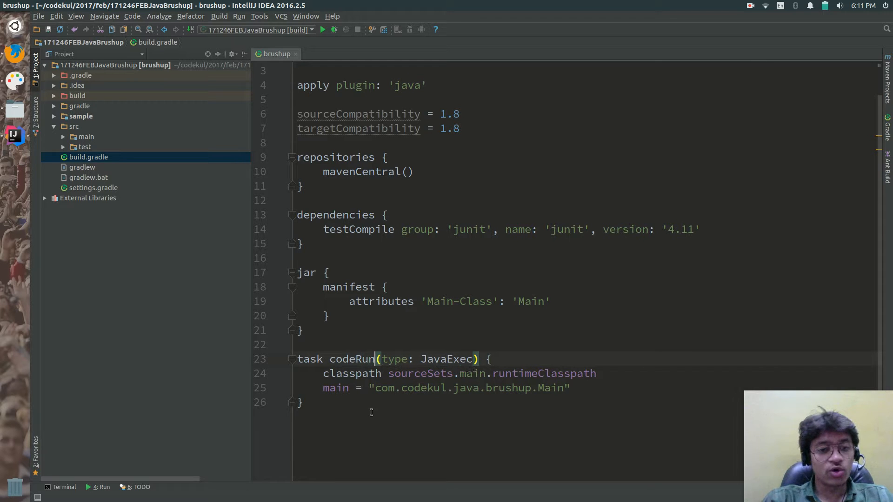
mouse_move(508, 342)
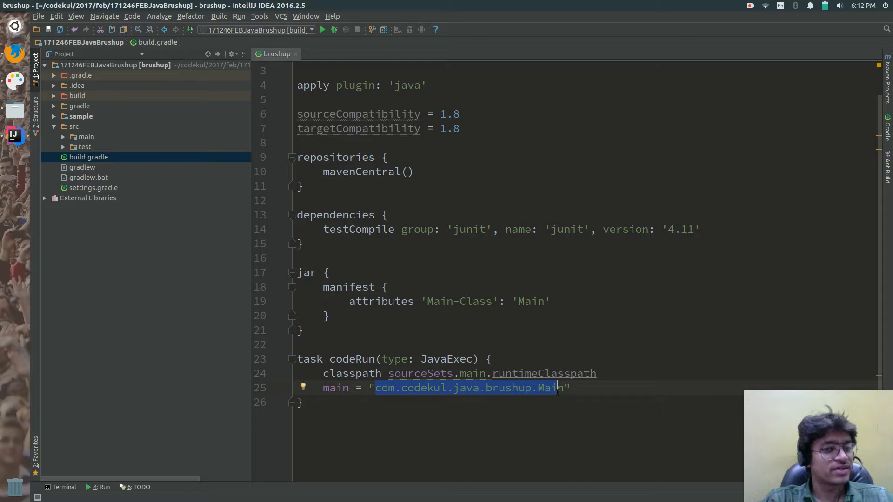
Open Main.java from src/main/java and set the codeRun main class to 'Main'.
click(86, 137)
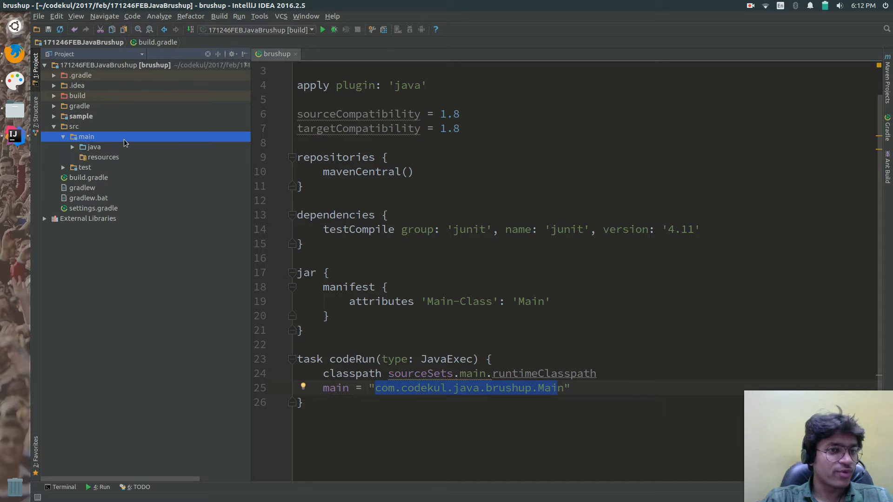
double_click(113, 157)
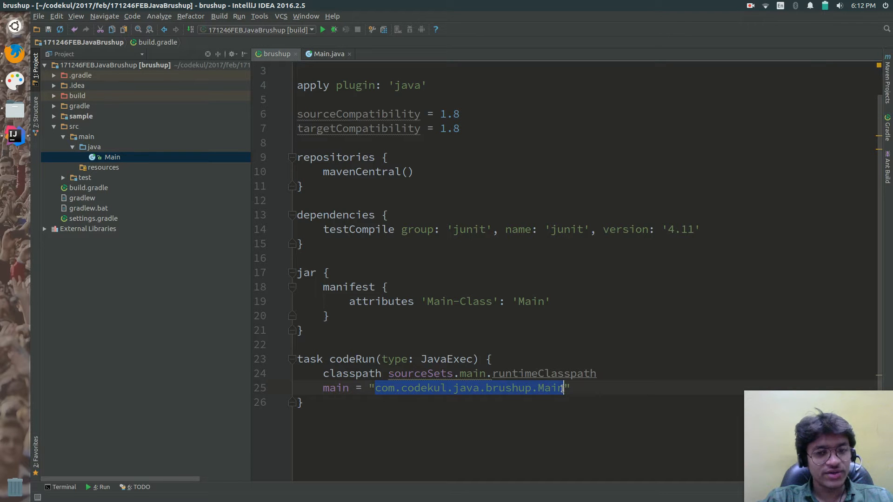
text(Main")
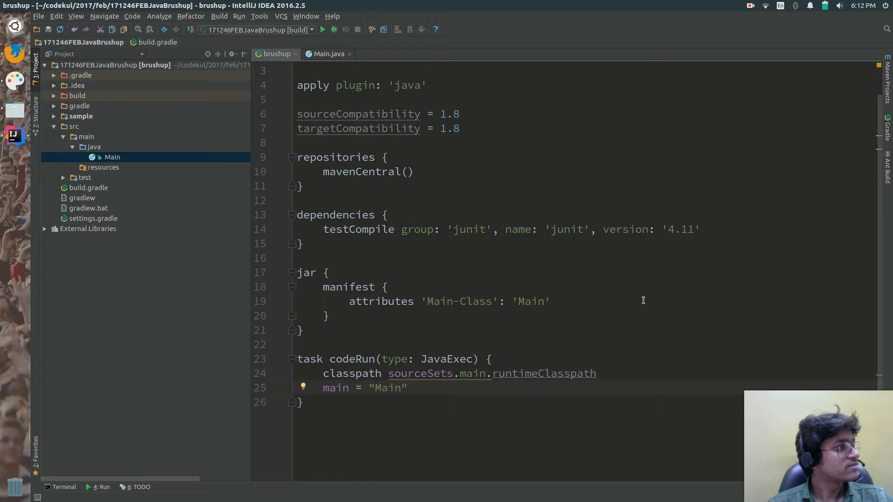
mouse_move(141, 165)
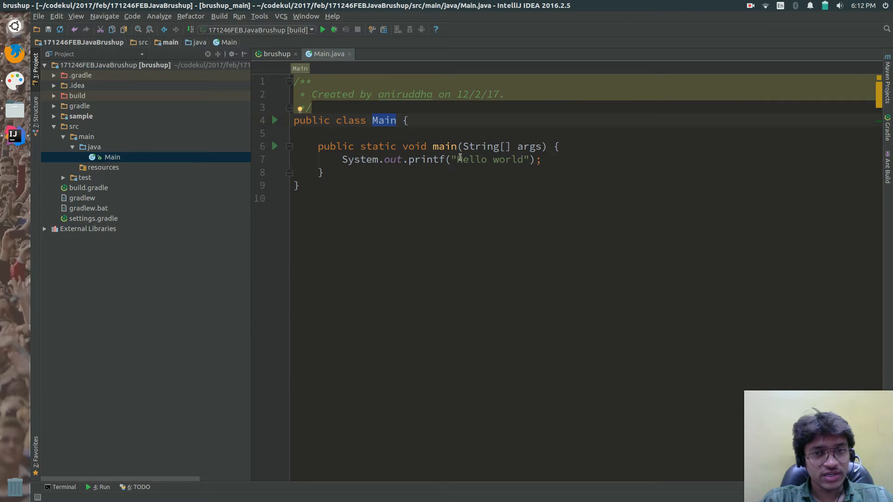
Wrap Hello world in the printf with \n on both sides and view the build output.
text(\n)
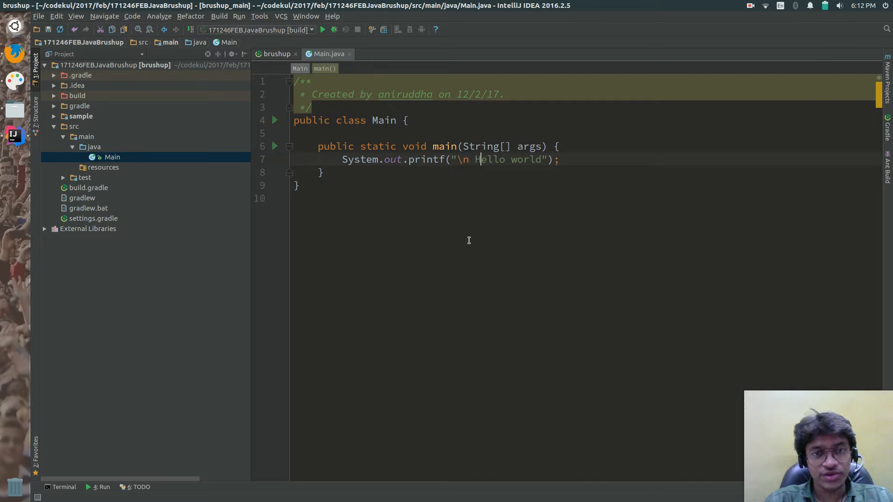
text(\n)
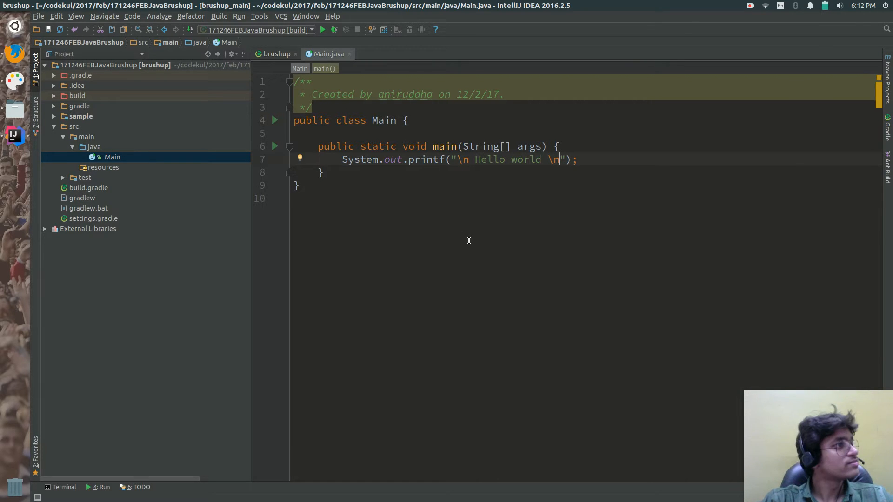
mouse_move(541, 72)
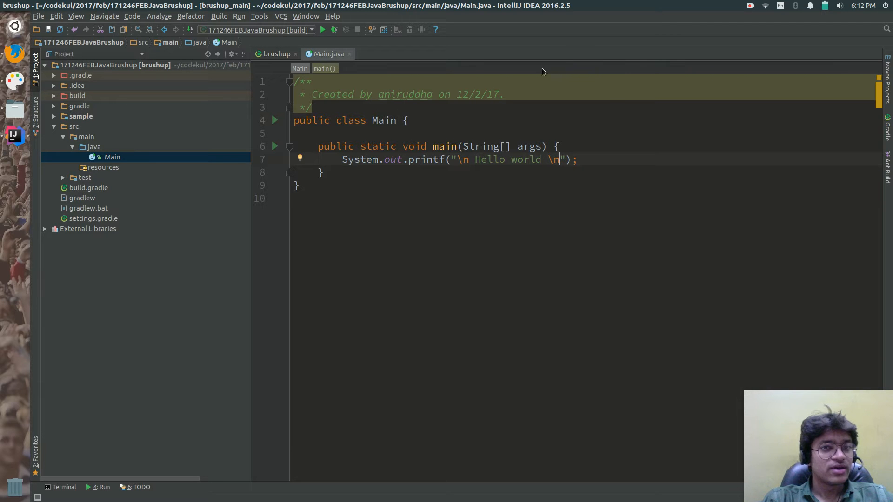
click(322, 29)
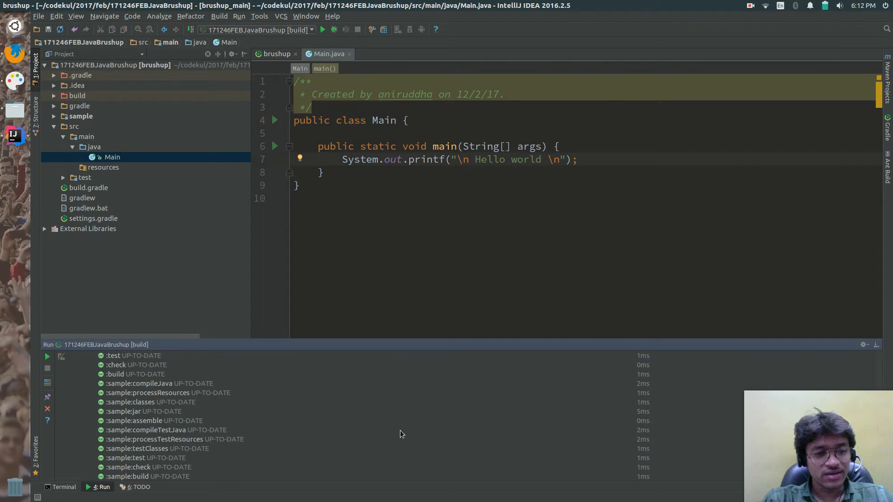
Open the Terminal and change to the project root directory.
click(63, 488)
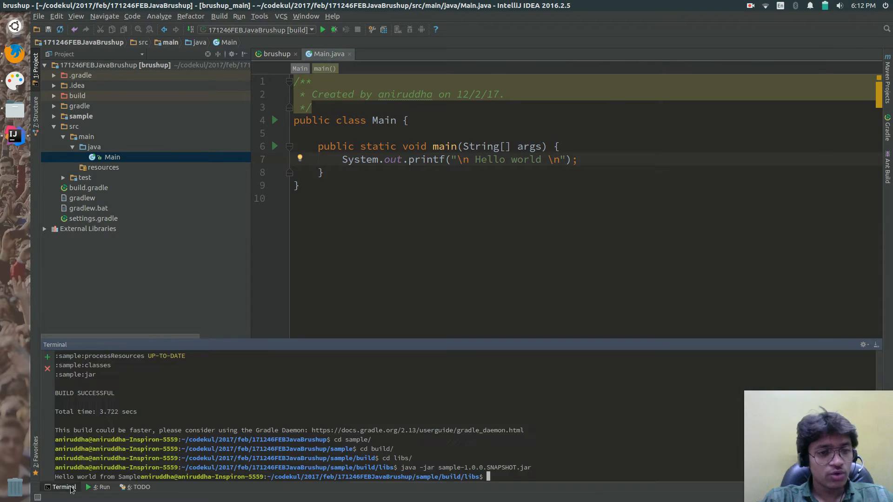
text(cl)
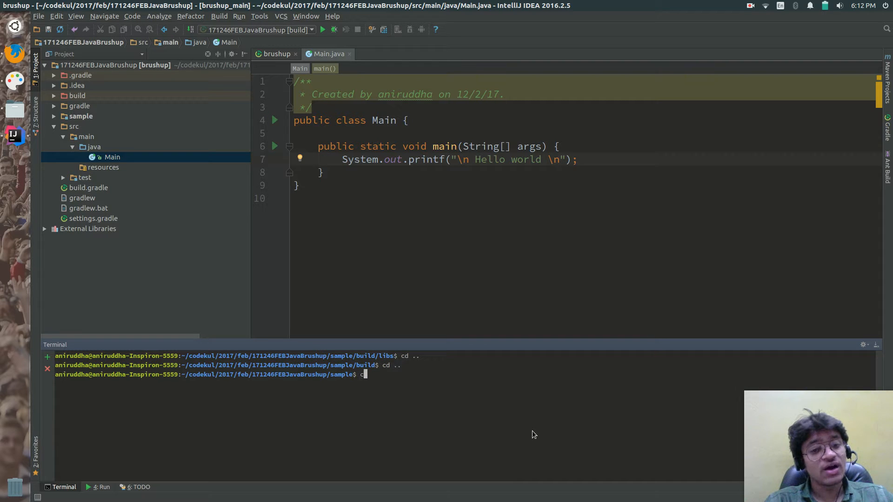
key(Return)
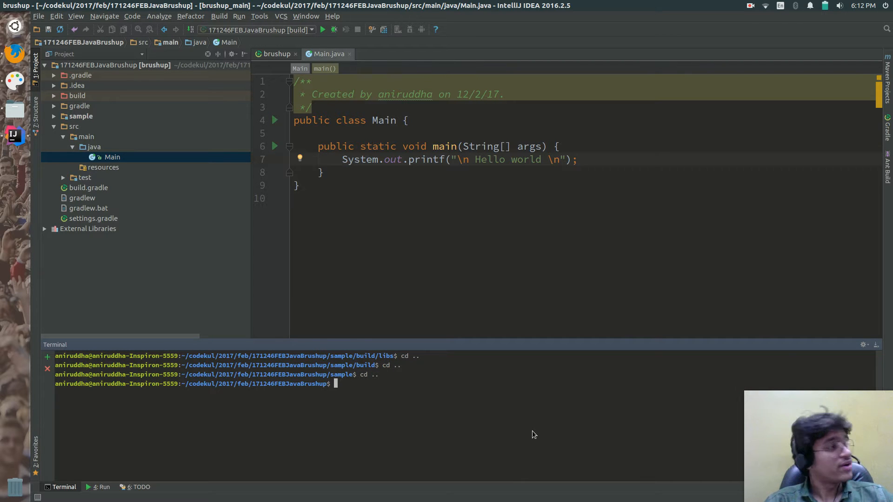
Run ./gradlew codeRun, which prints Hello world and BUILD SUCCESSFUL.
text(./gradle)
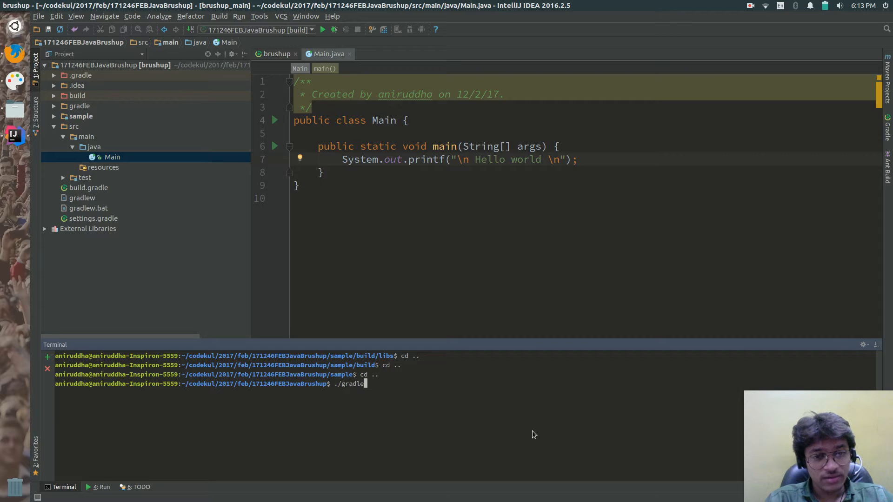
text(w)
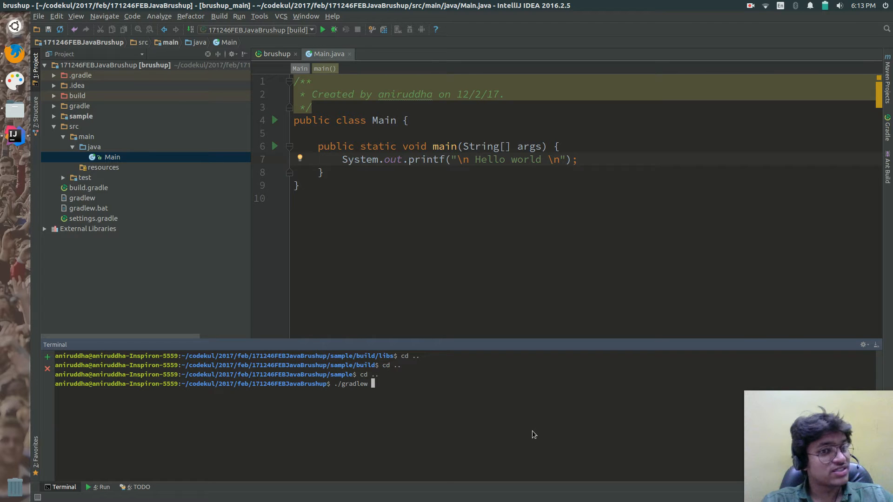
text(coo)
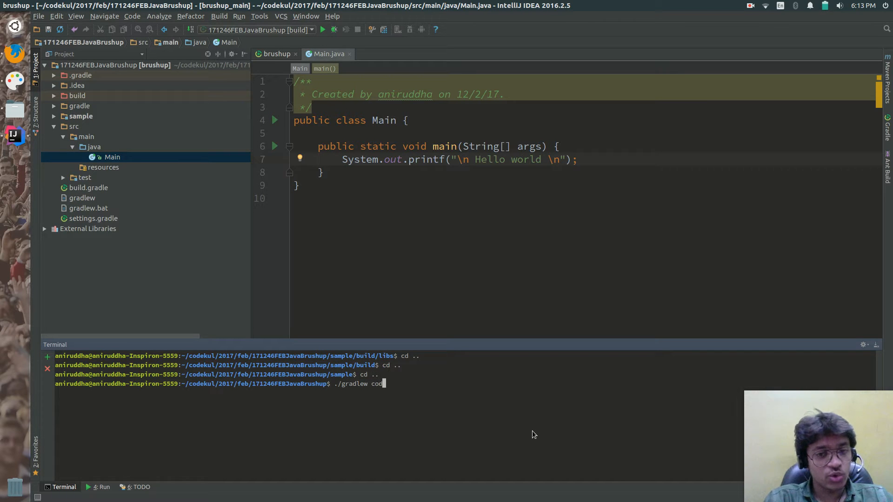
text(deRun)
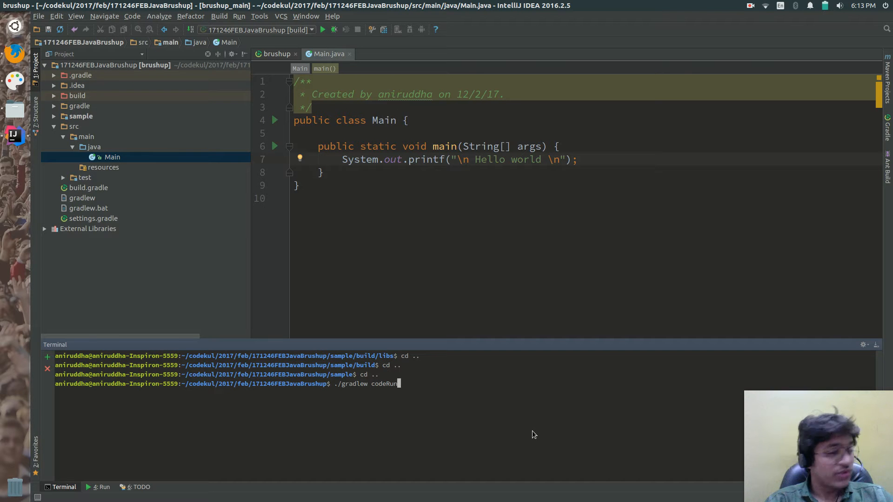
key(Return)
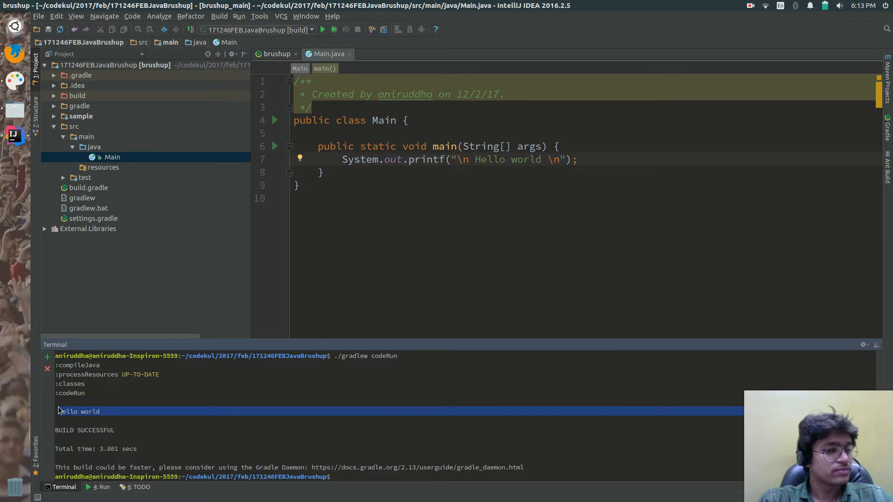
mouse_move(69, 421)
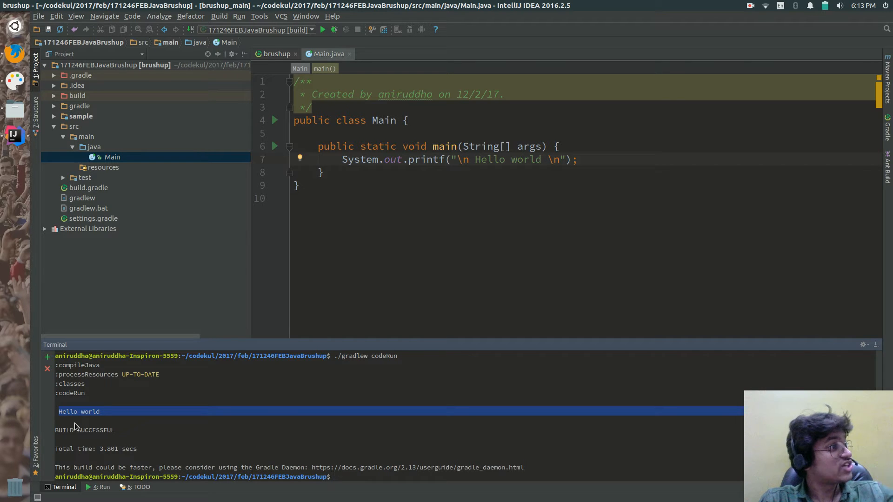
mouse_move(136, 422)
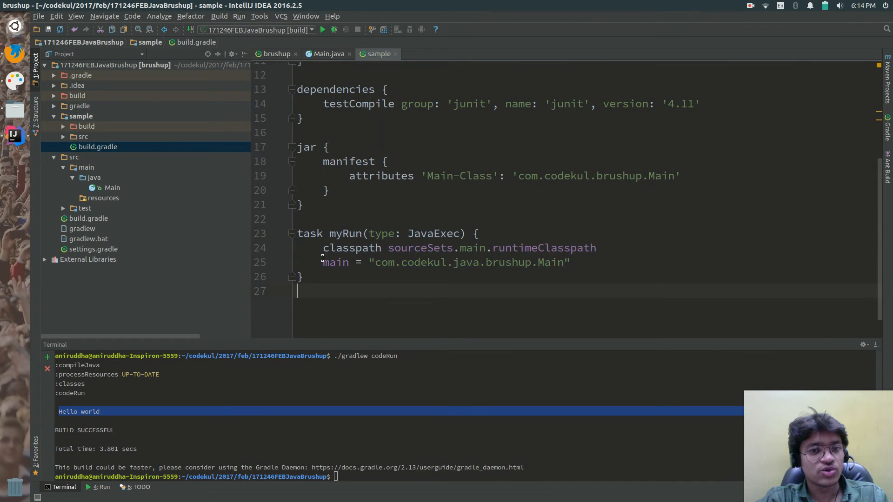
In sample/build.gradle, rename myRun to codeRun and set main to com.codekul.brushup.Main.
double_click(345, 233)
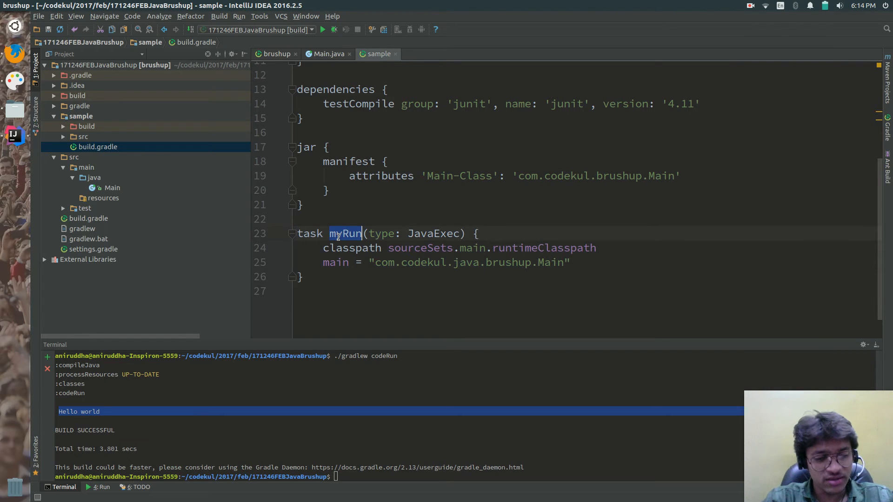
text(codeRun)
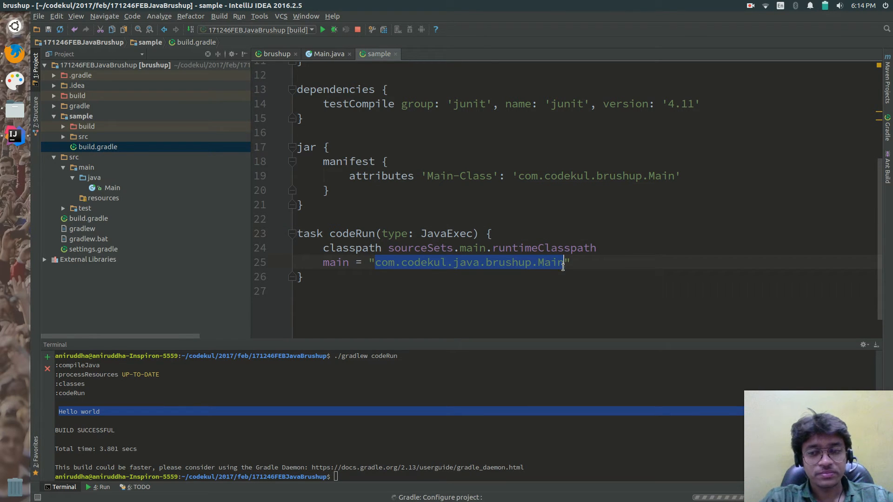
key(Delete)
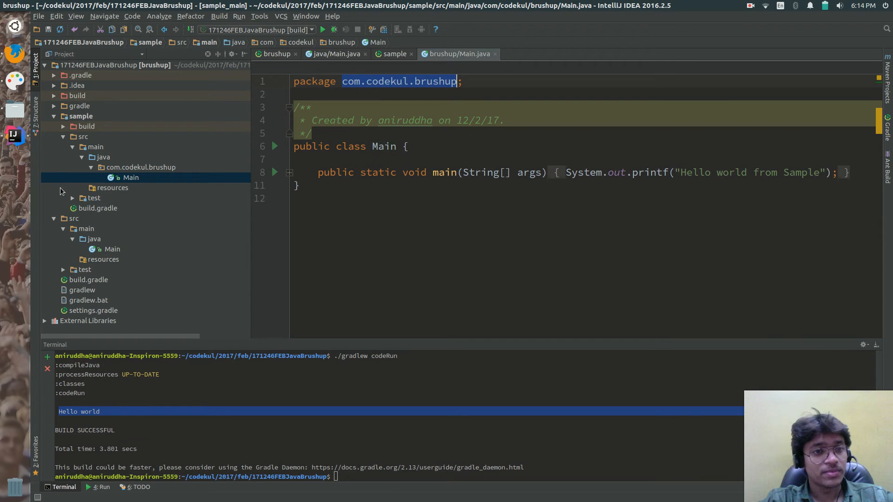
click(97, 208)
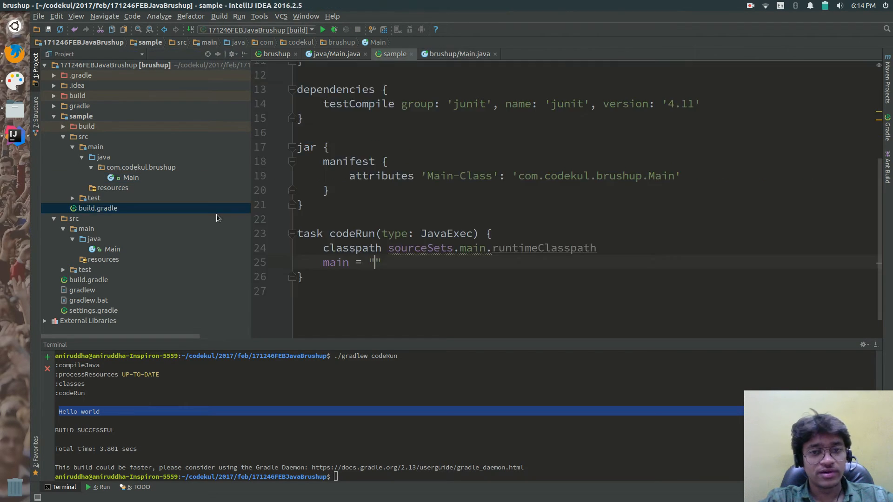
text(com.codekul.brushup)
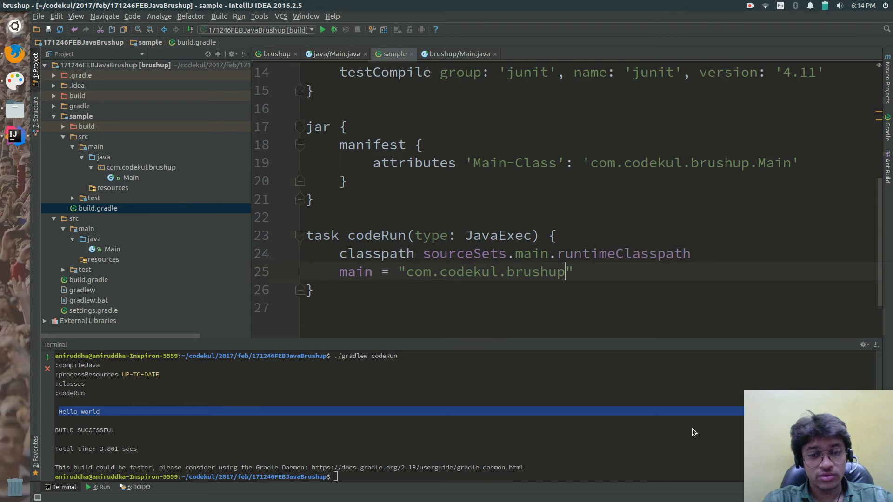
text(.Main)
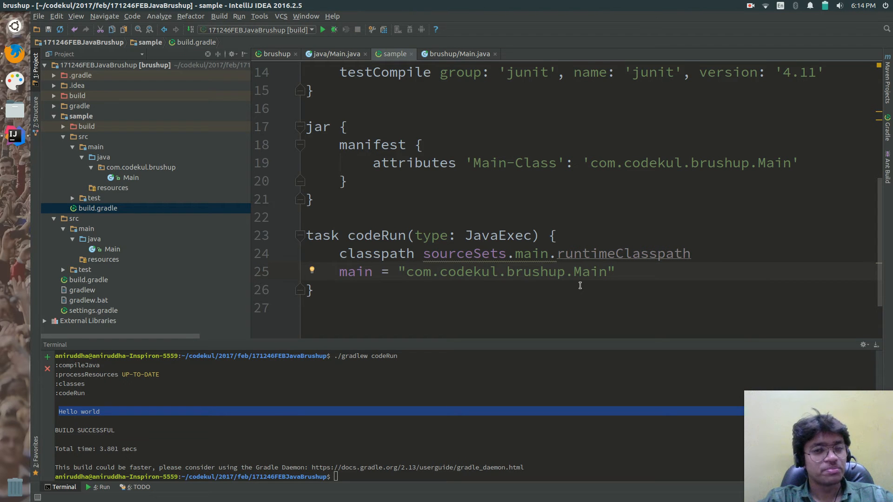
mouse_move(295, 426)
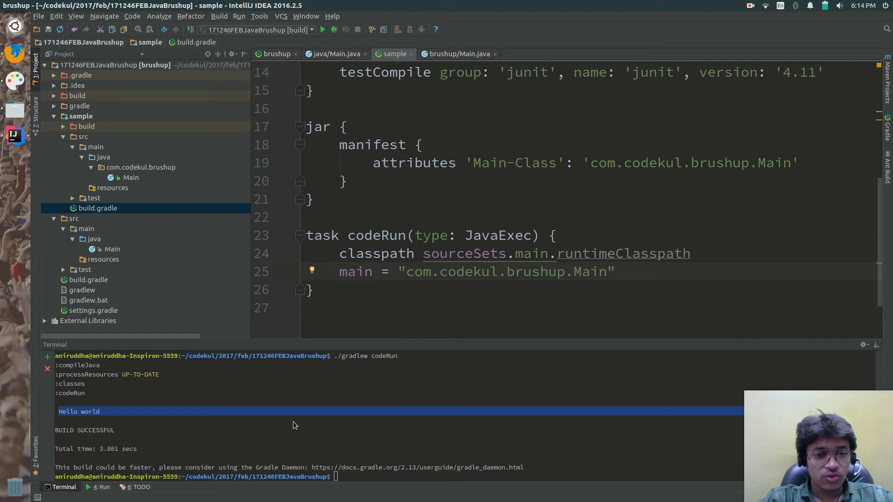
text(d)
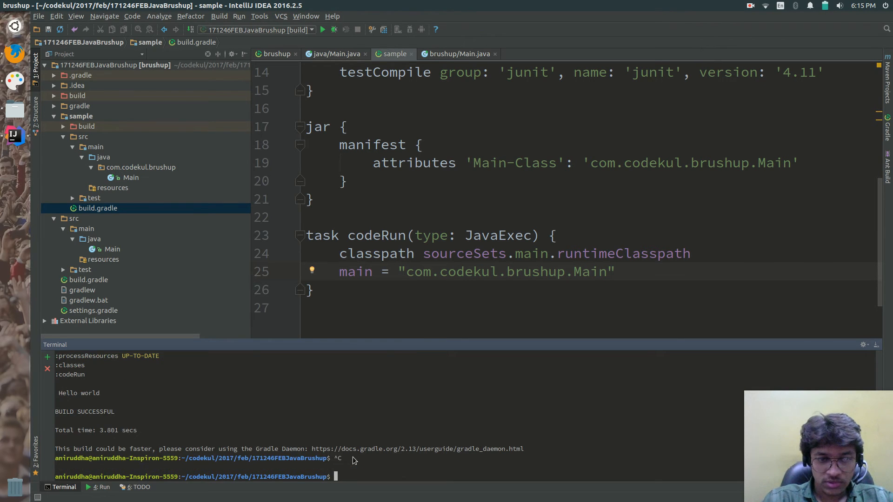
Run ./gradlew :sample:codeRun, printing Hello world from Sample.
text(./gradlew)
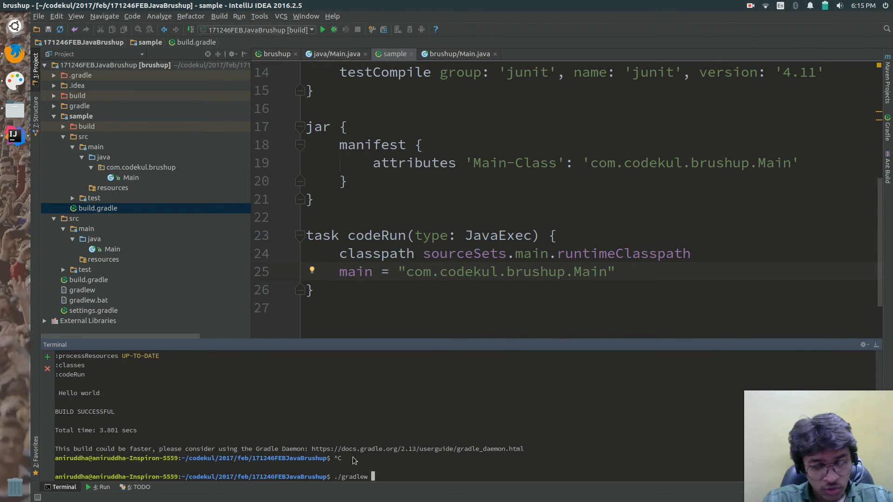
text(:sam)
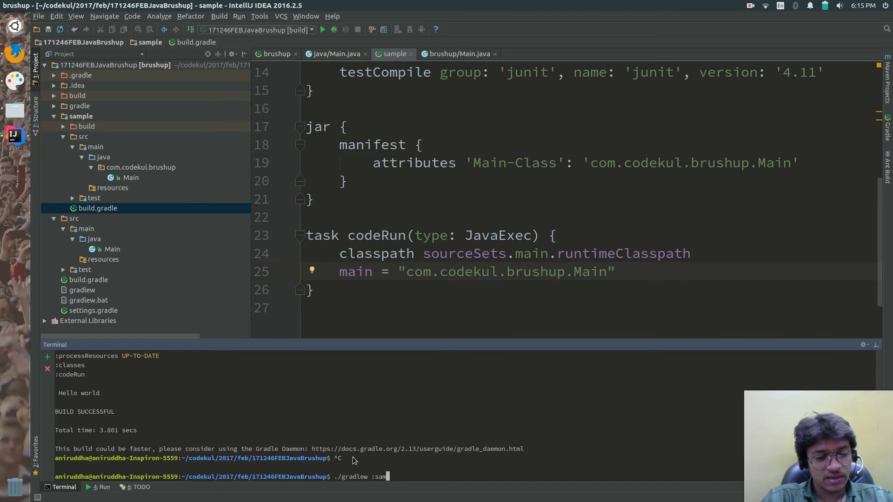
text(ple:)
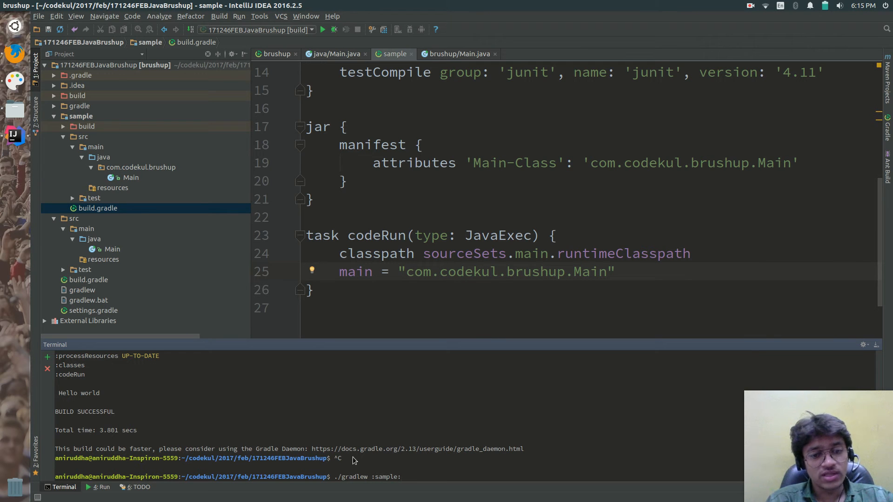
text(codeR)
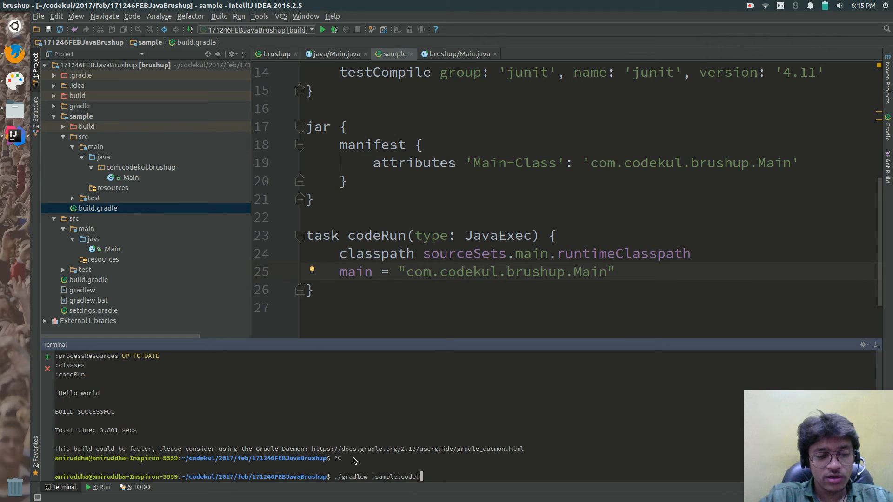
text(Run)
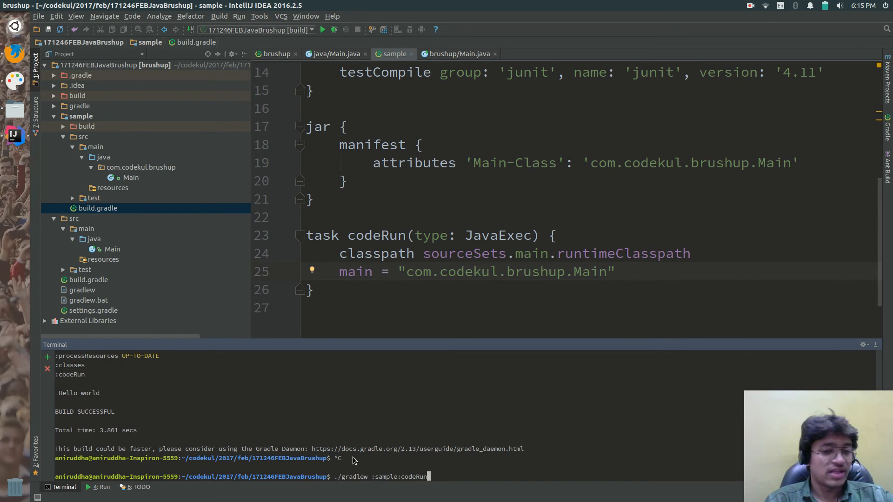
key(Return)
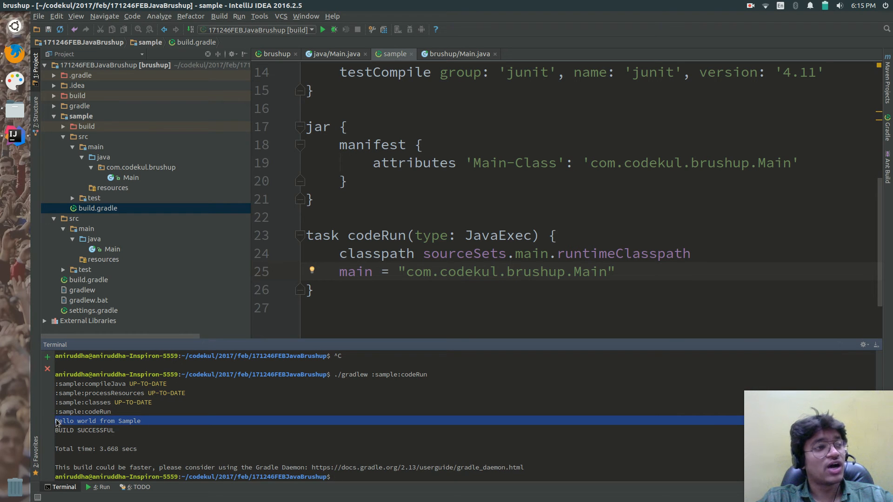
mouse_move(503, 438)
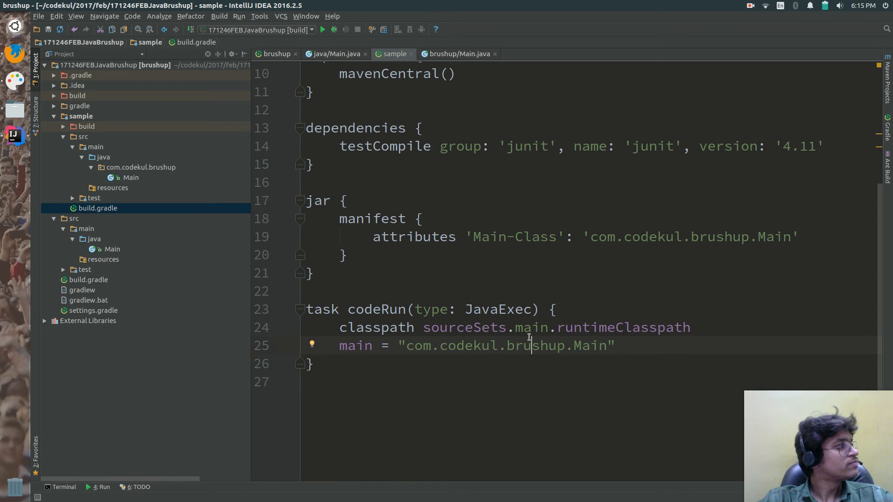
Scroll sample/build.gradle up to show group and version through the codeRun task.
scroll(up, 3)
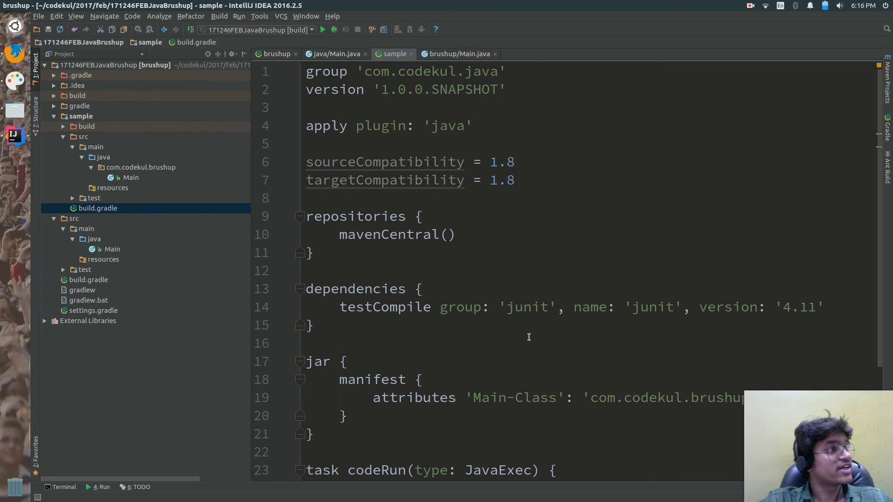
mouse_move(878, 142)
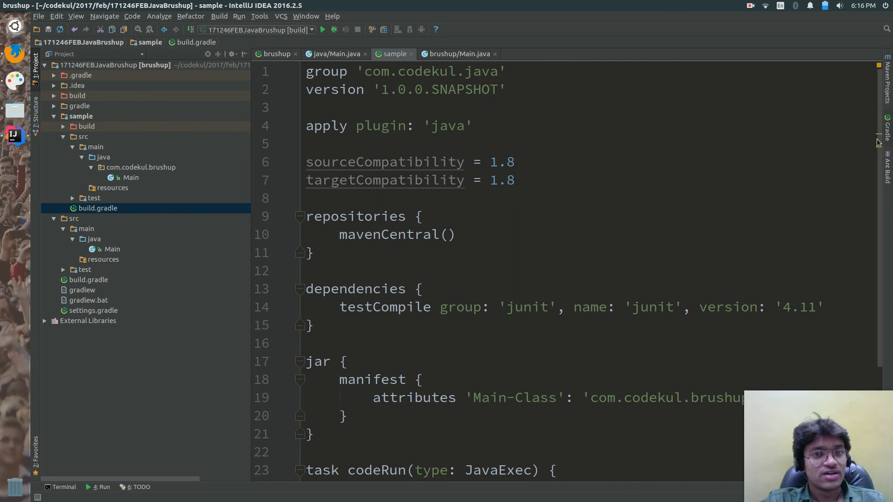
mouse_move(348, 165)
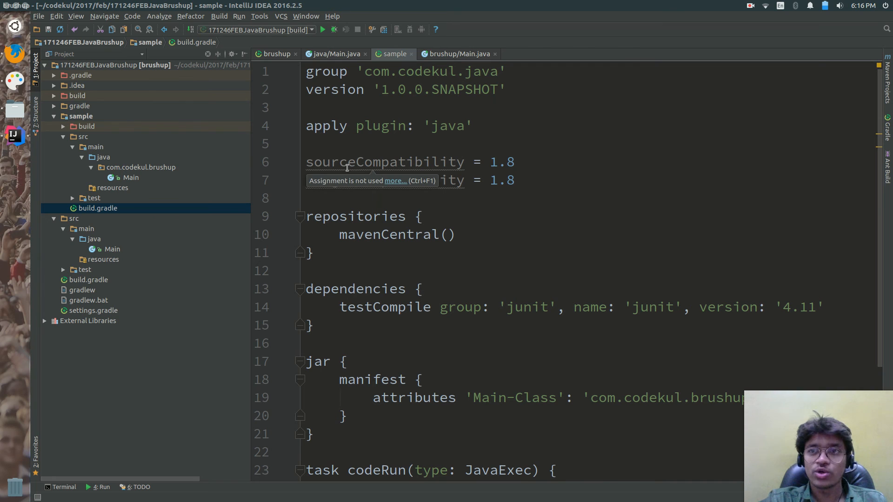